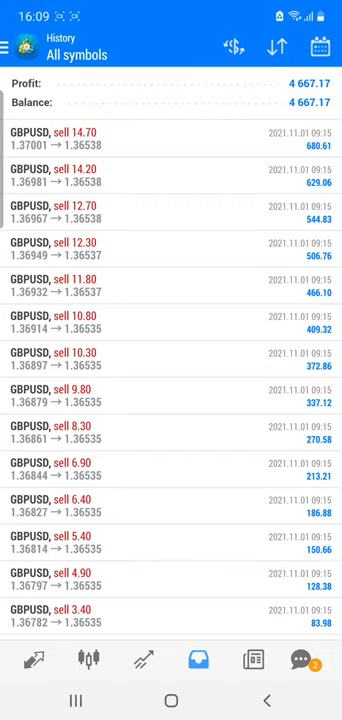
Step: Expand the top GBPUSD sell trade to show its open time, stops, order ID, swap and commission
click(130, 138)
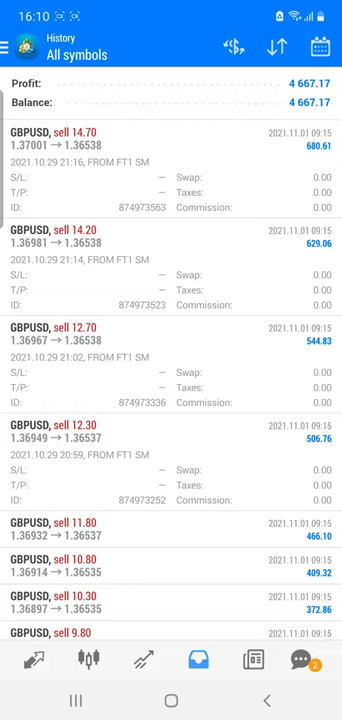
Step: Scroll down the collapsed history list past the GBPUSD sells to the EURUSD buy trades
scroll(down, 3)
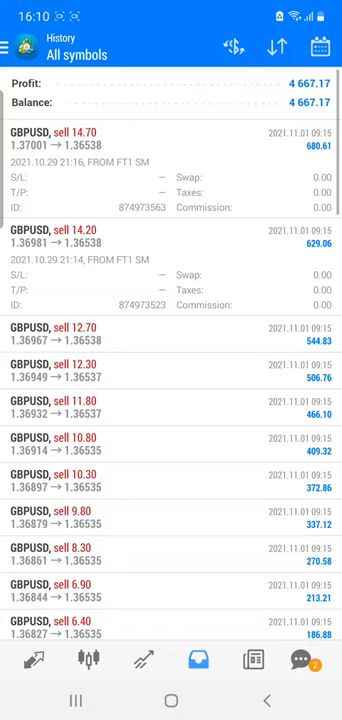
scroll(down, 3)
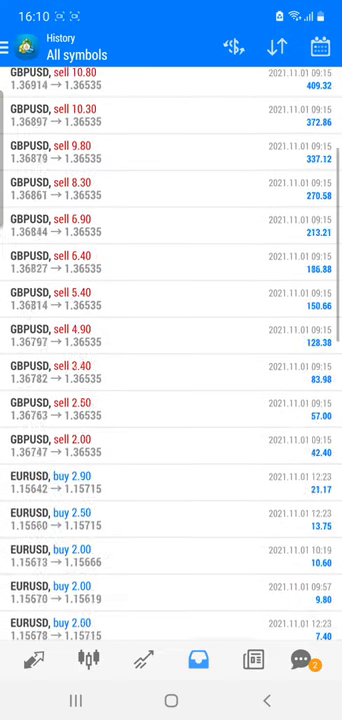
scroll(down, 3)
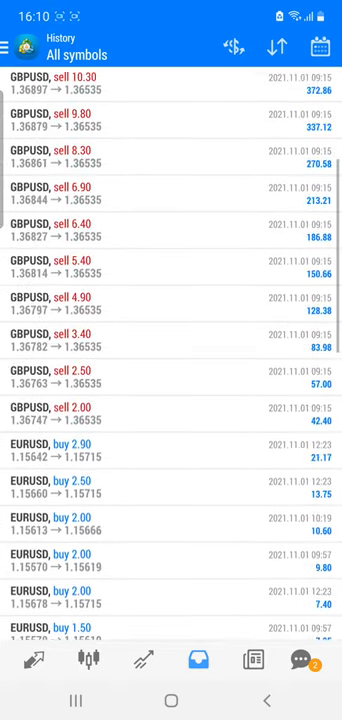
scroll(down, 3)
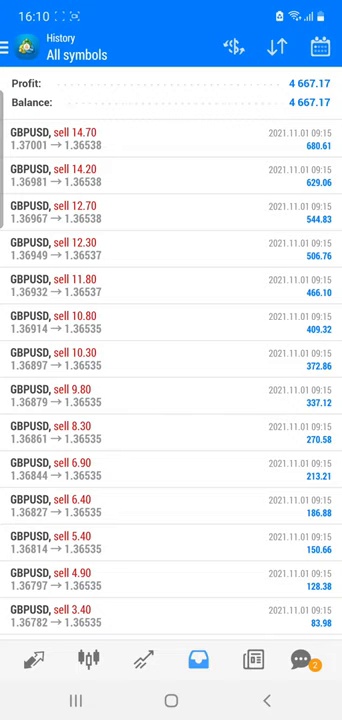